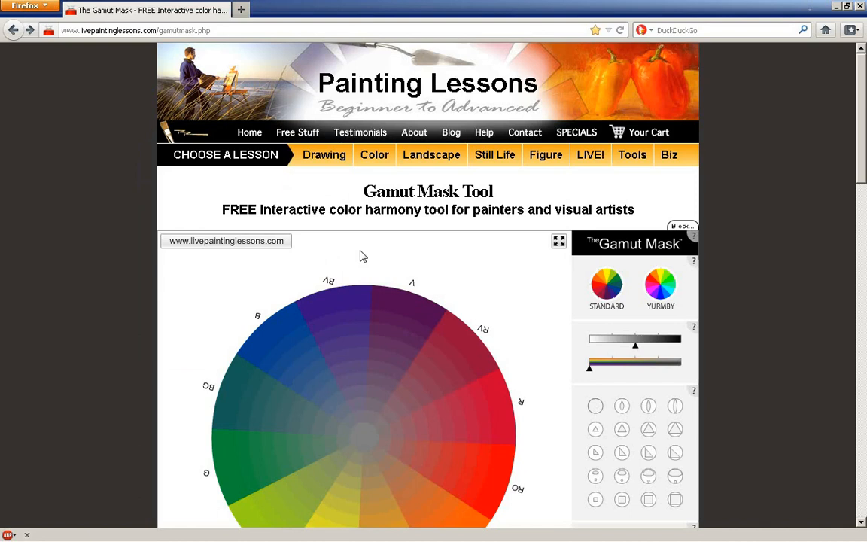
pyautogui.moveTo(340, 188)
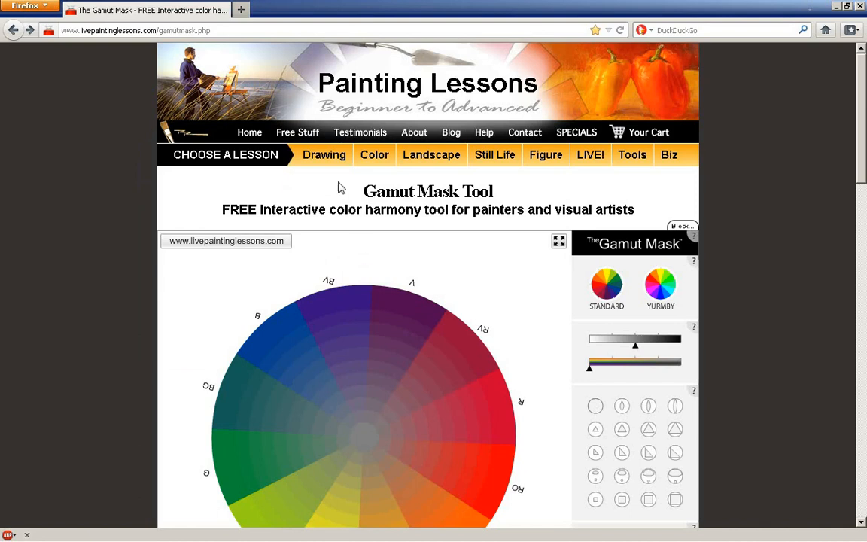
pyautogui.moveTo(414, 131)
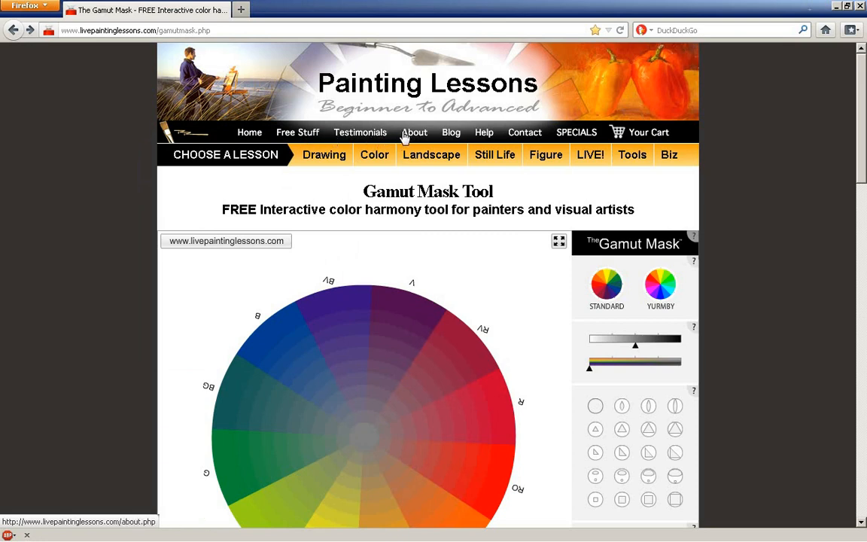
# Open the site's About page introducing painter Richard Robinson
pyautogui.click(414, 132)
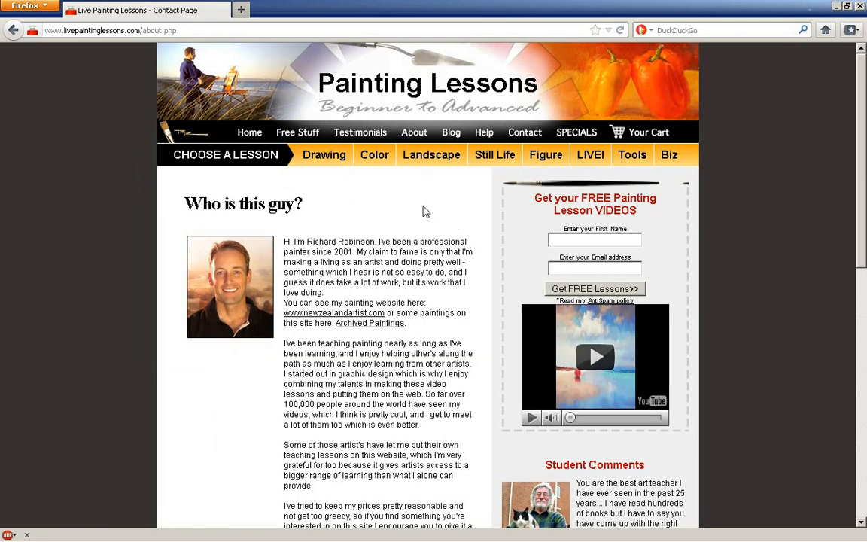
pyautogui.moveTo(587, 192)
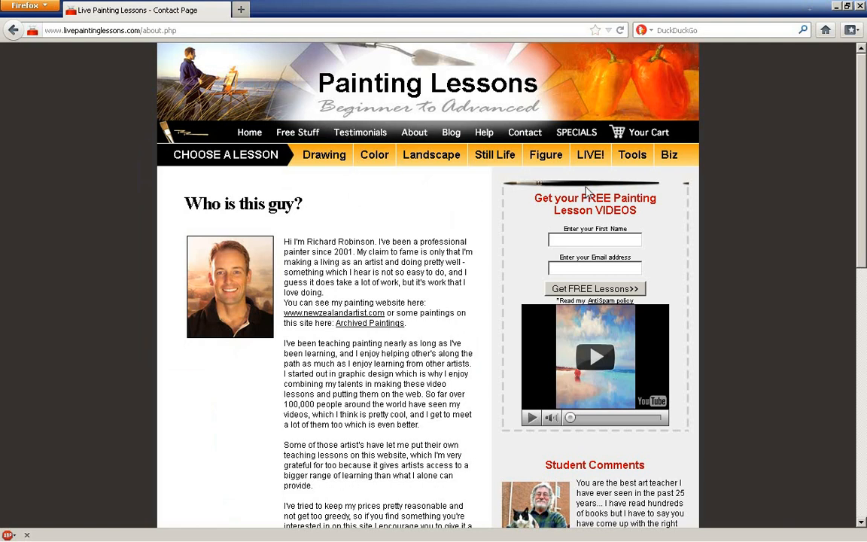
pyautogui.moveTo(407, 193)
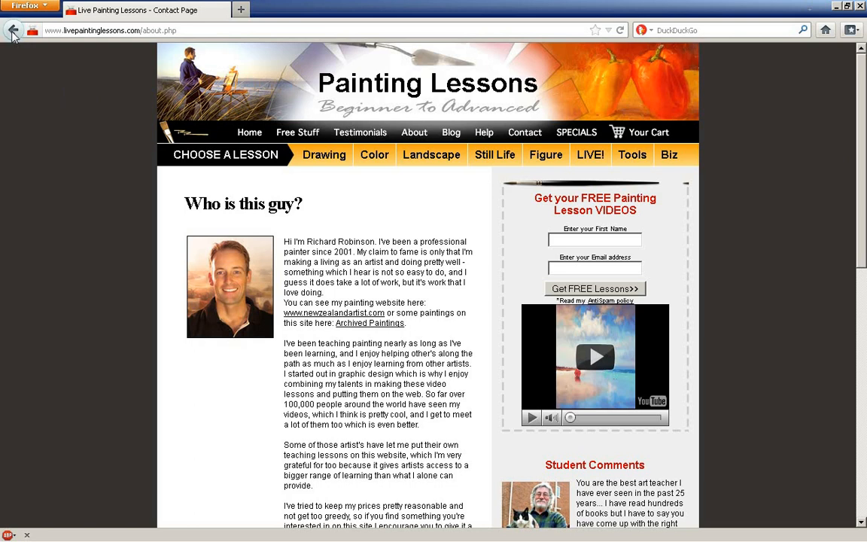
# Go back to the Gamut Mask Tool page and scroll down to the full colour wheel
pyautogui.click(29, 30)
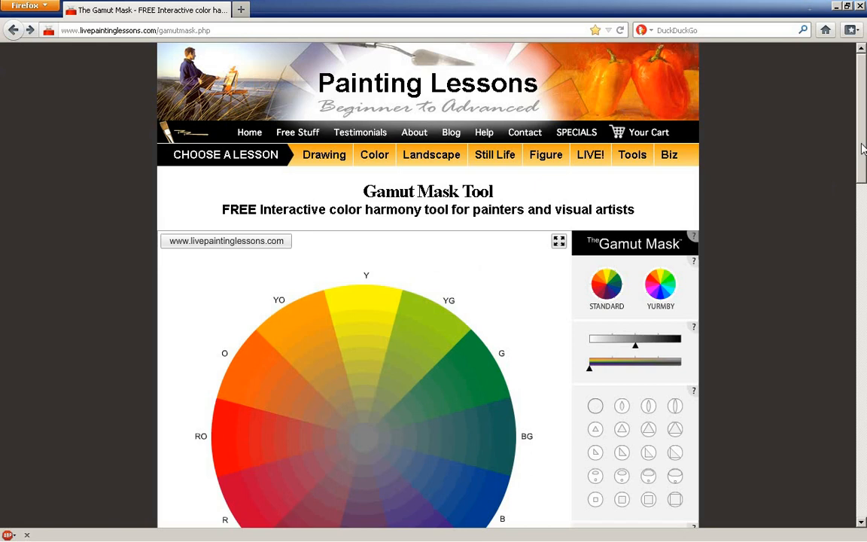
pyautogui.scroll(-3)
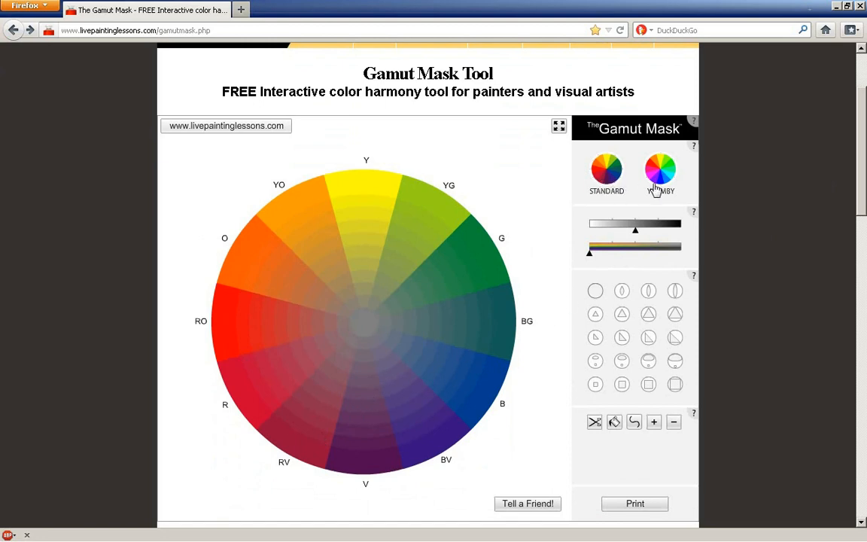
pyautogui.moveTo(613, 179)
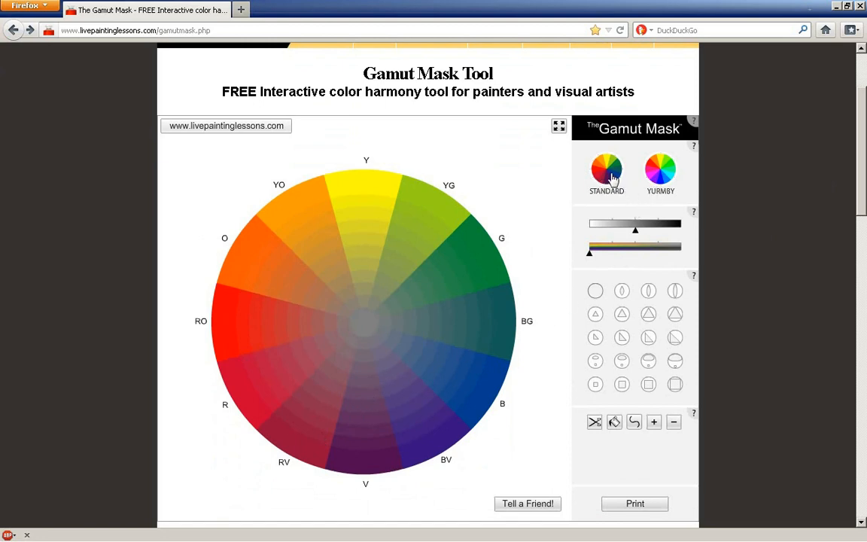
pyautogui.moveTo(622, 294)
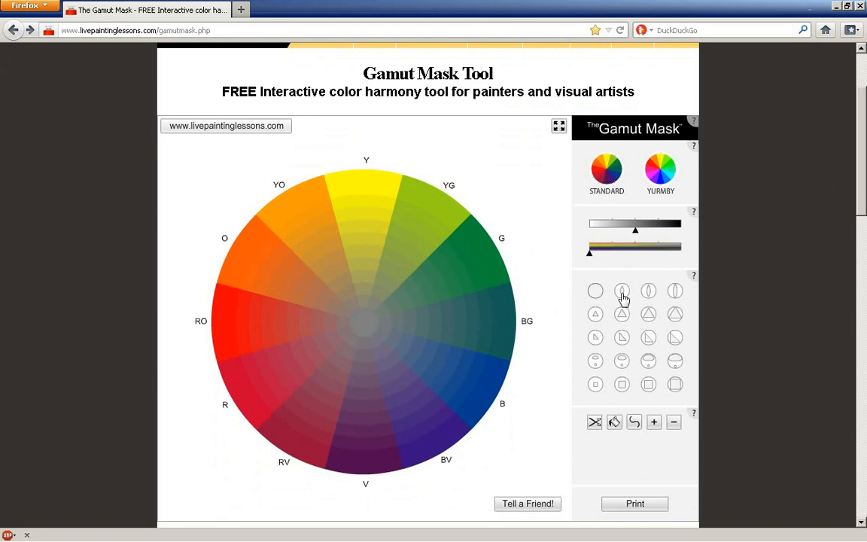
# Place a triangle mask over the orange-yellow hues and rotate the wheel so Y sits left
pyautogui.click(622, 291)
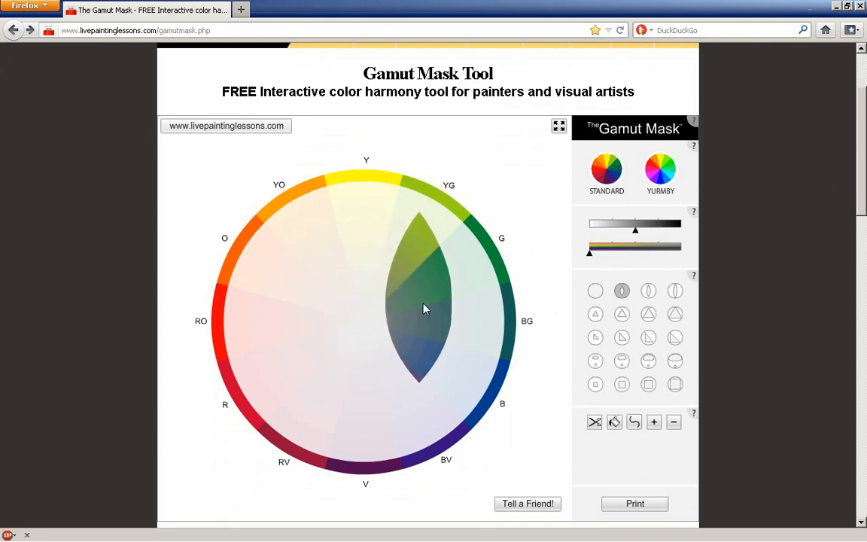
pyautogui.click(622, 314)
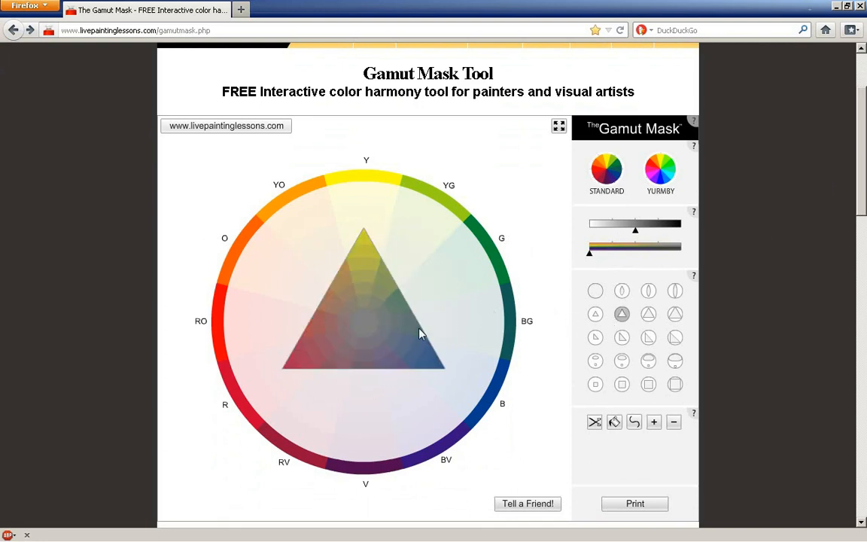
pyautogui.moveTo(422, 334); pyautogui.dragTo(327, 258)
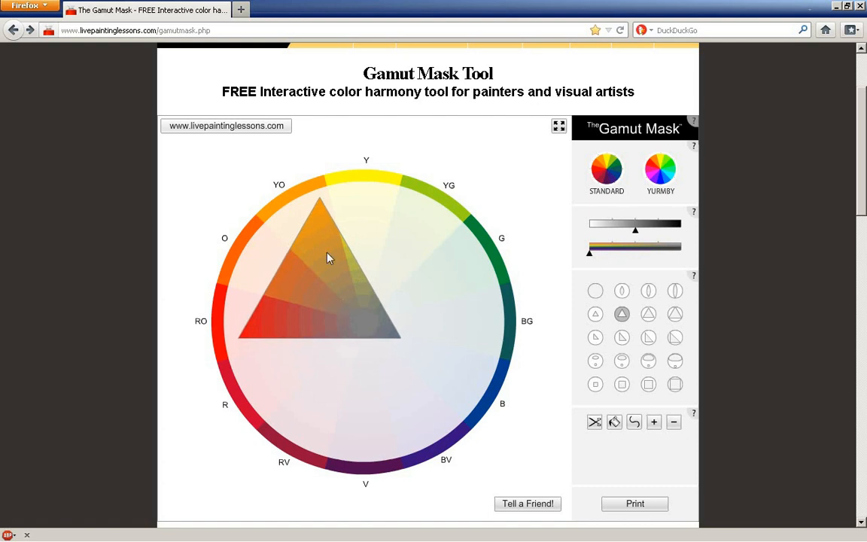
pyautogui.moveTo(324, 251)
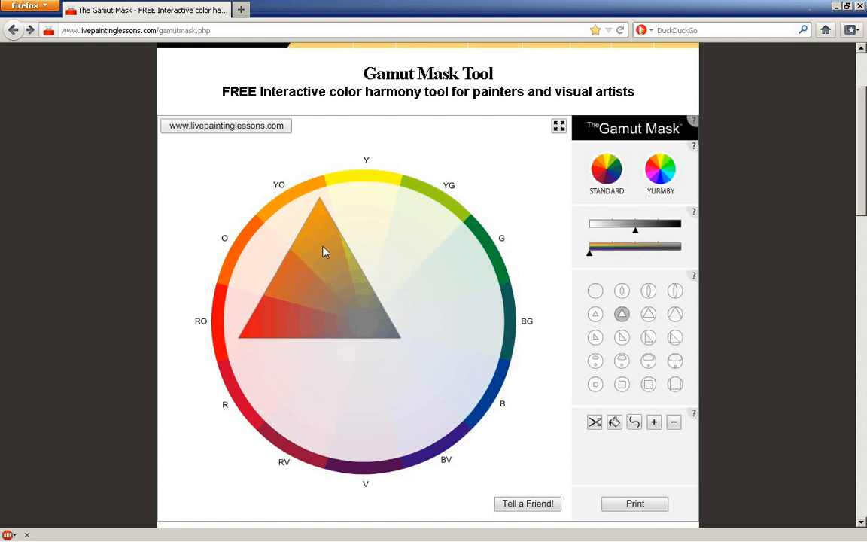
pyautogui.moveTo(326, 280)
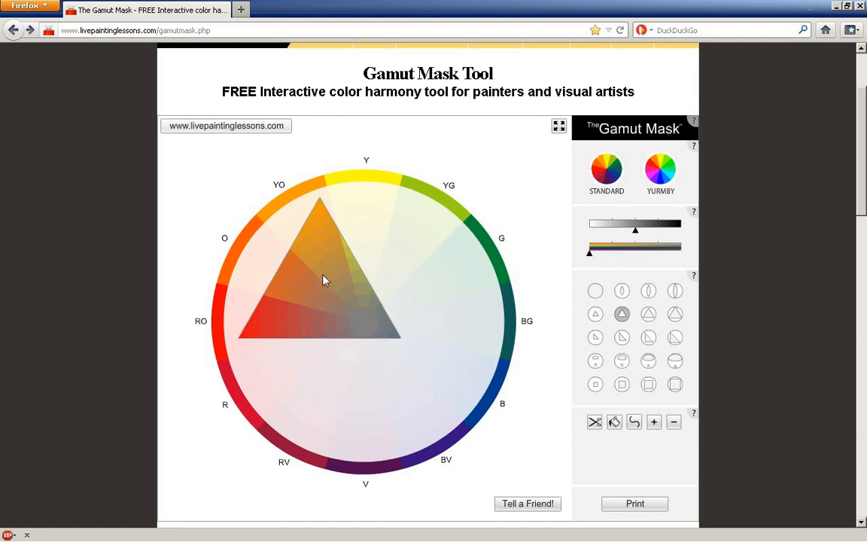
pyautogui.moveTo(324, 280); pyautogui.dragTo(369, 304)
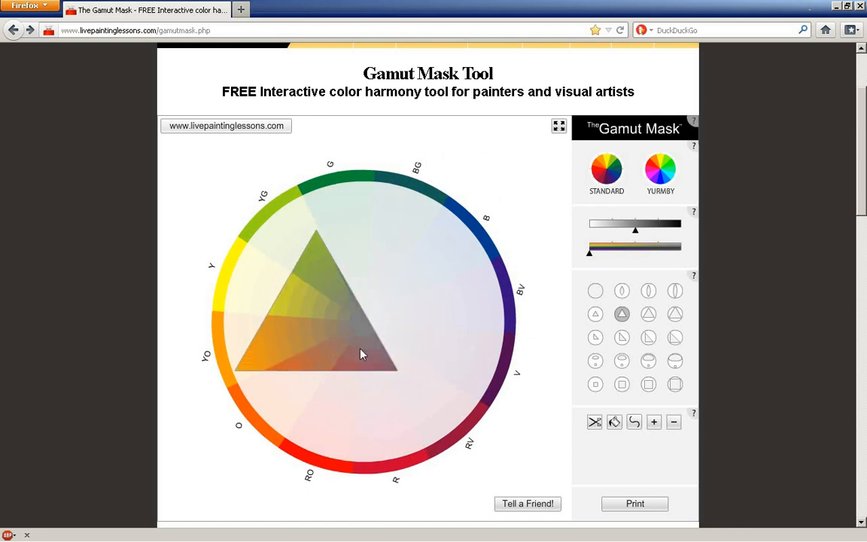
# Switch the mask from triangle to blob-with-circle and shift the blob toward yellow-green
pyautogui.click(622, 384)
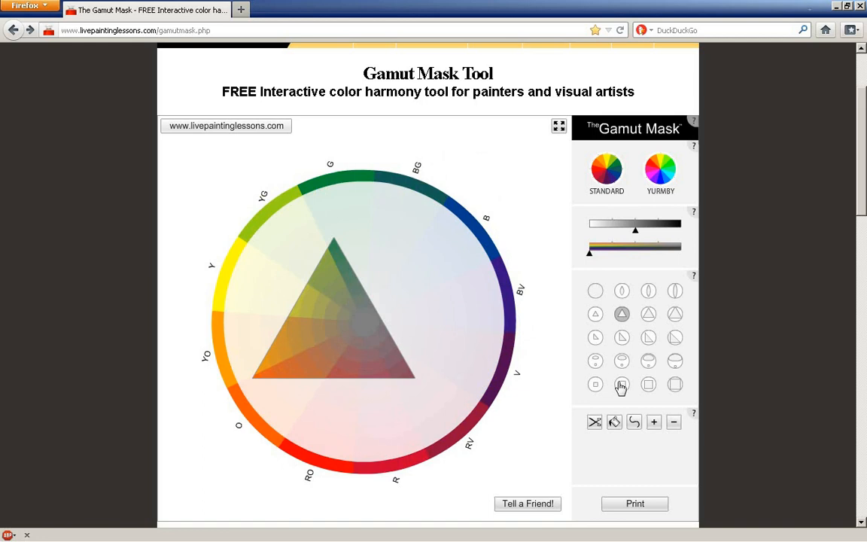
pyautogui.click(622, 385)
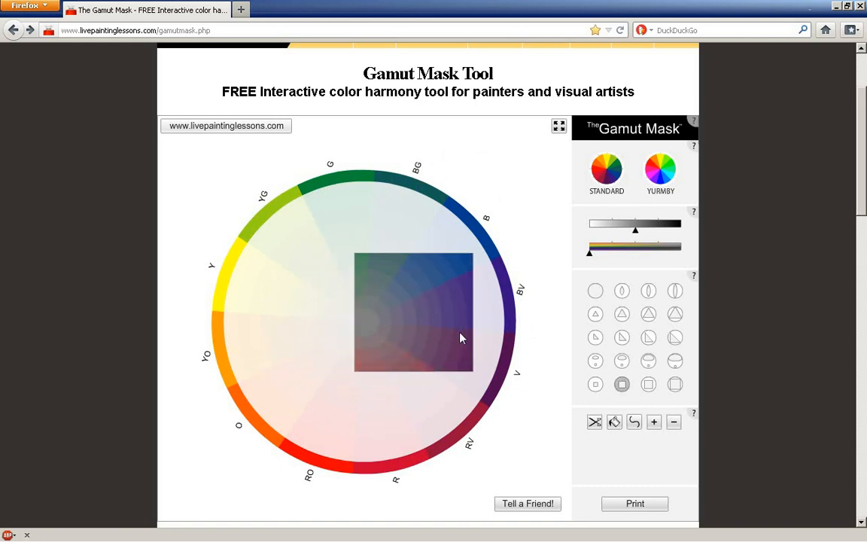
pyautogui.moveTo(640, 360)
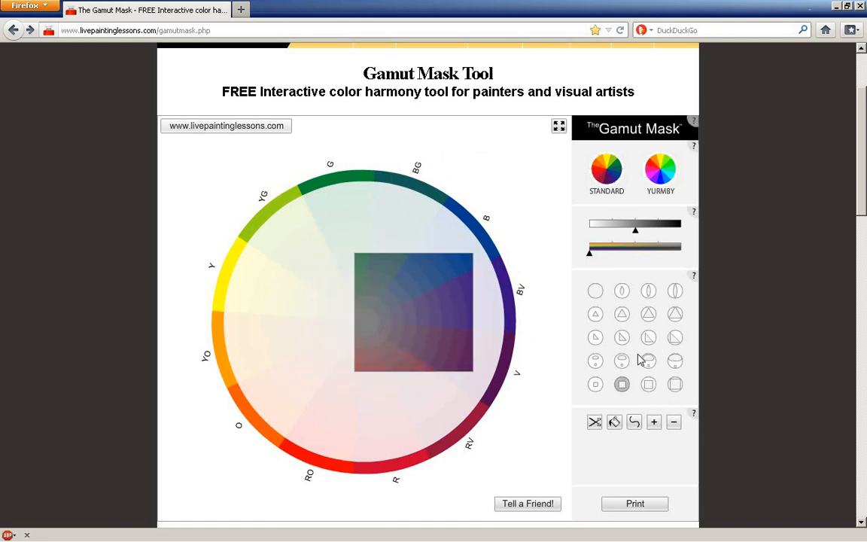
pyautogui.click(622, 361)
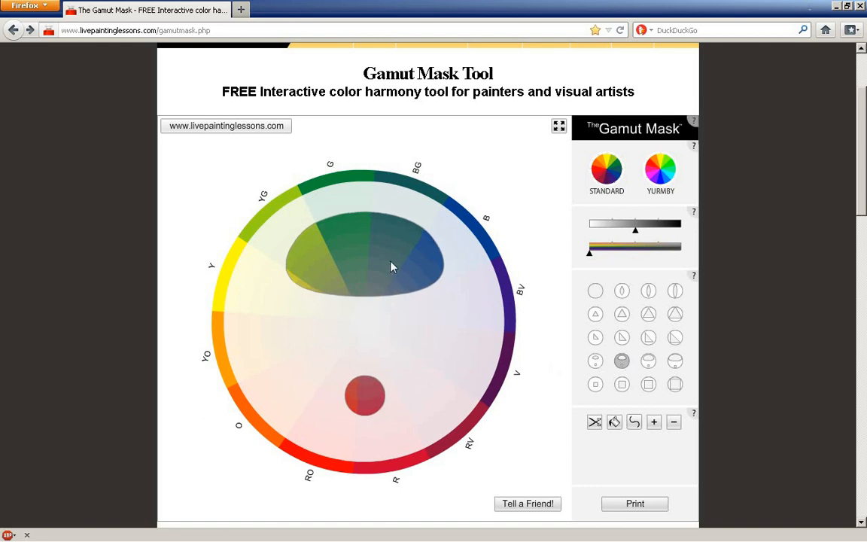
pyautogui.moveTo(391, 268); pyautogui.dragTo(312, 217)
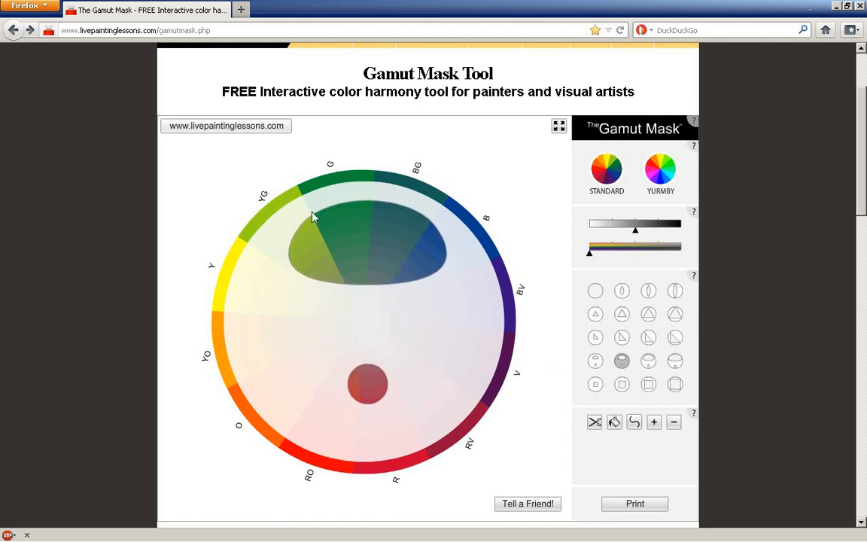
pyautogui.moveTo(359, 219)
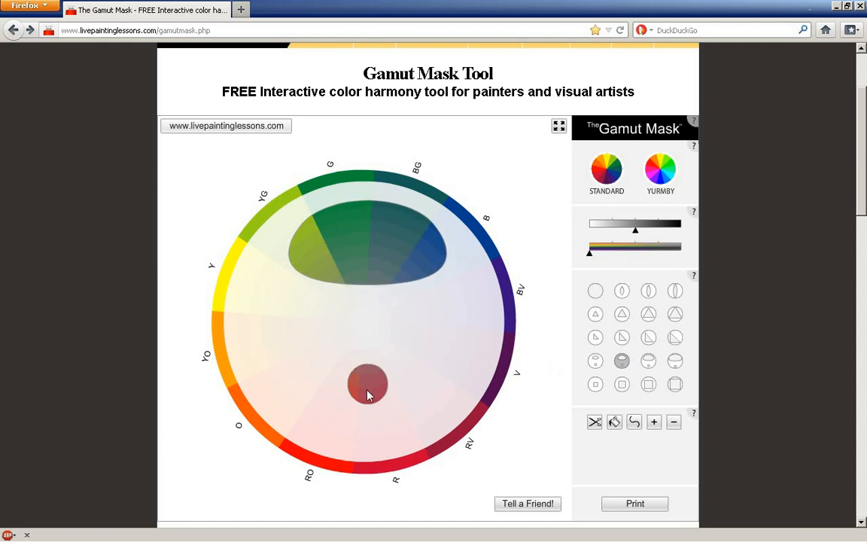
pyautogui.moveTo(464, 336)
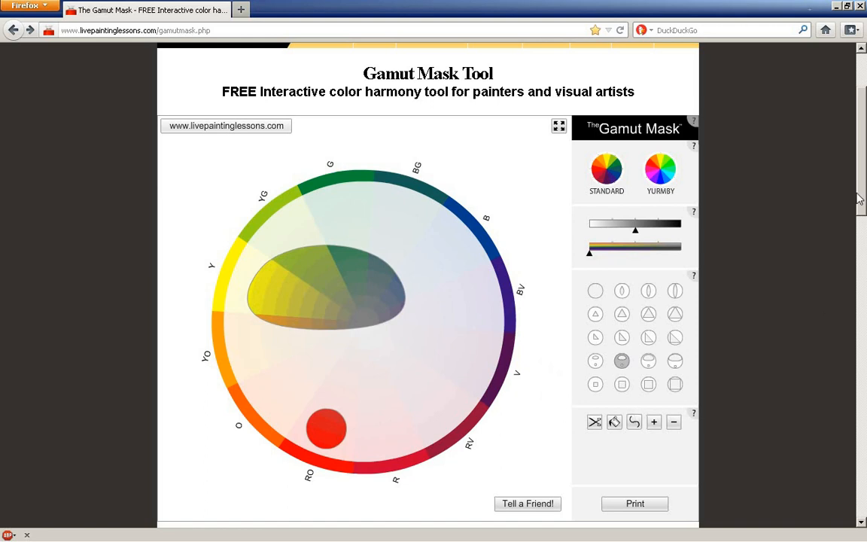
pyautogui.scroll(-3)
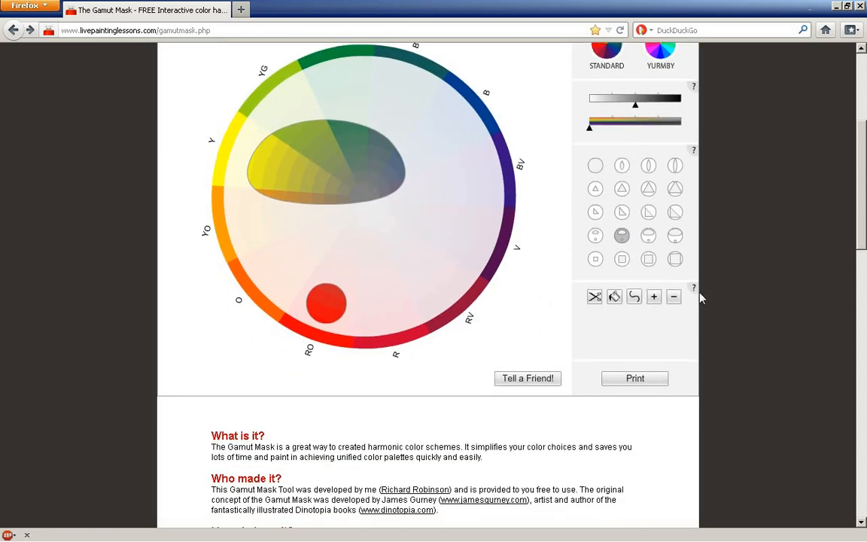
pyautogui.click(694, 288)
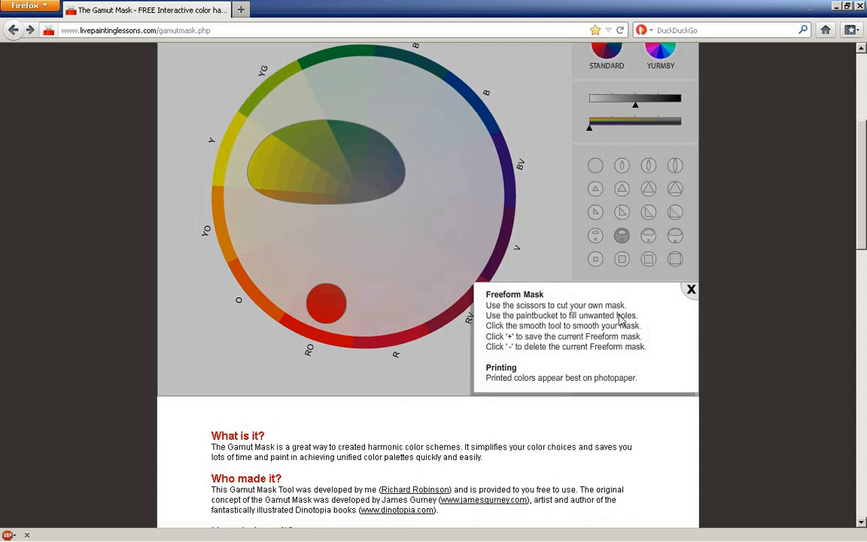
pyautogui.moveTo(641, 314)
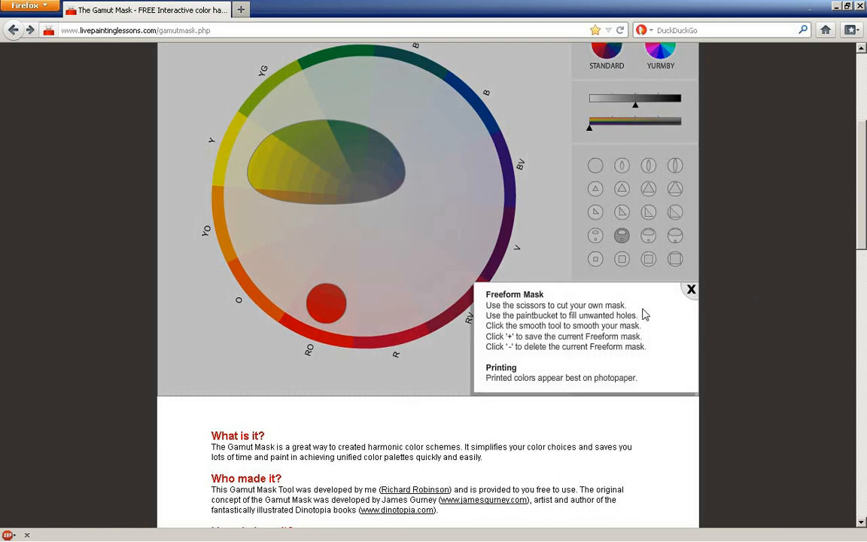
pyautogui.moveTo(650, 316)
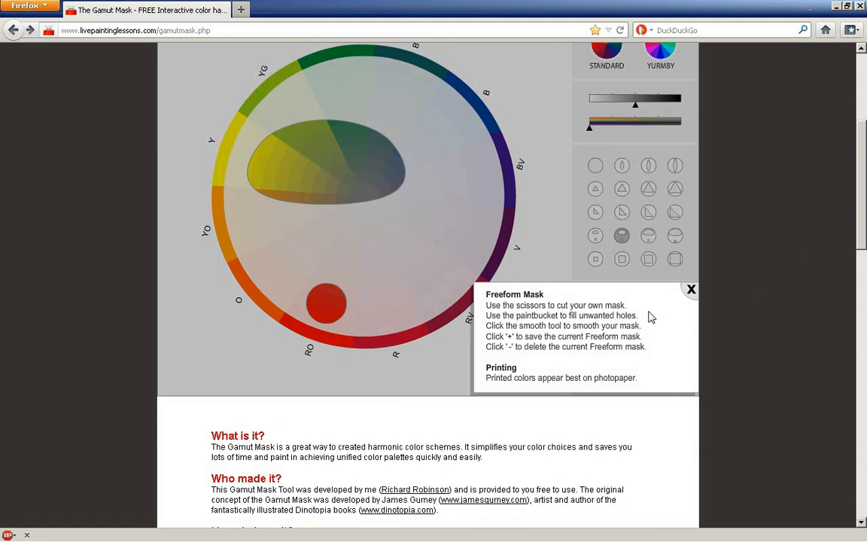
pyautogui.moveTo(690, 290)
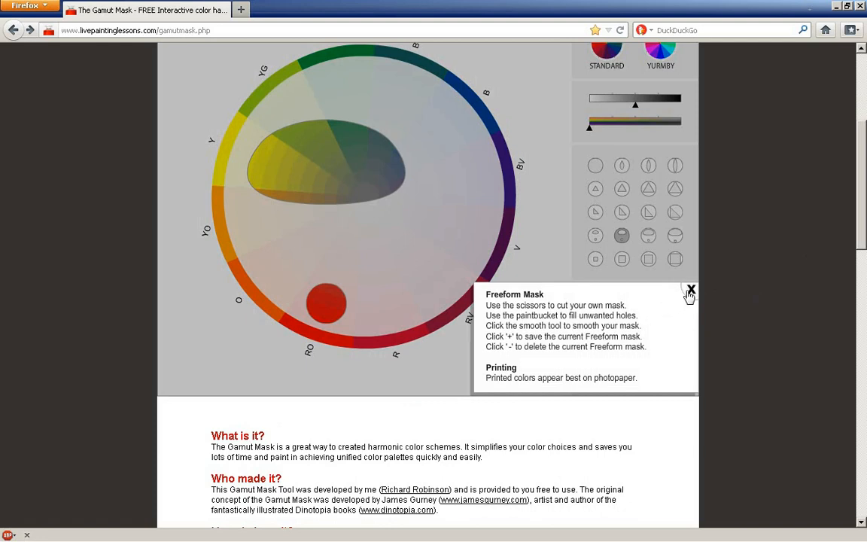
pyautogui.click(690, 291)
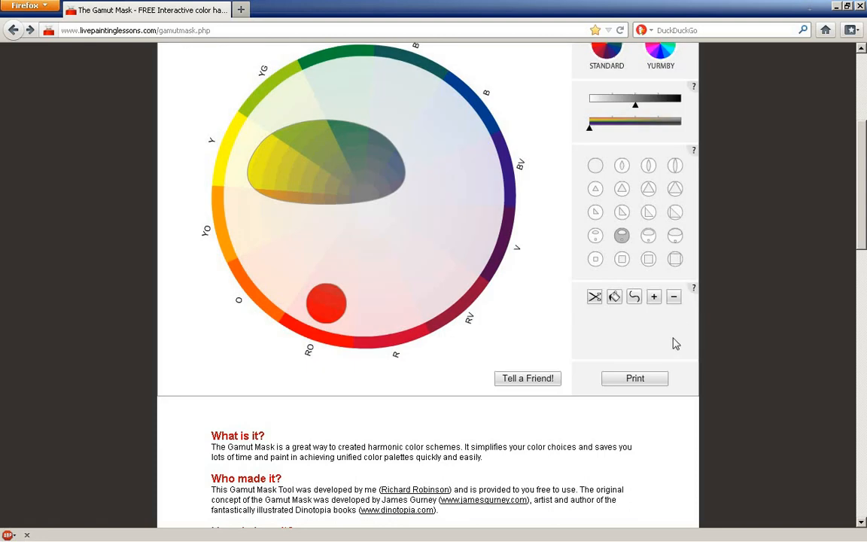
pyautogui.moveTo(650, 346)
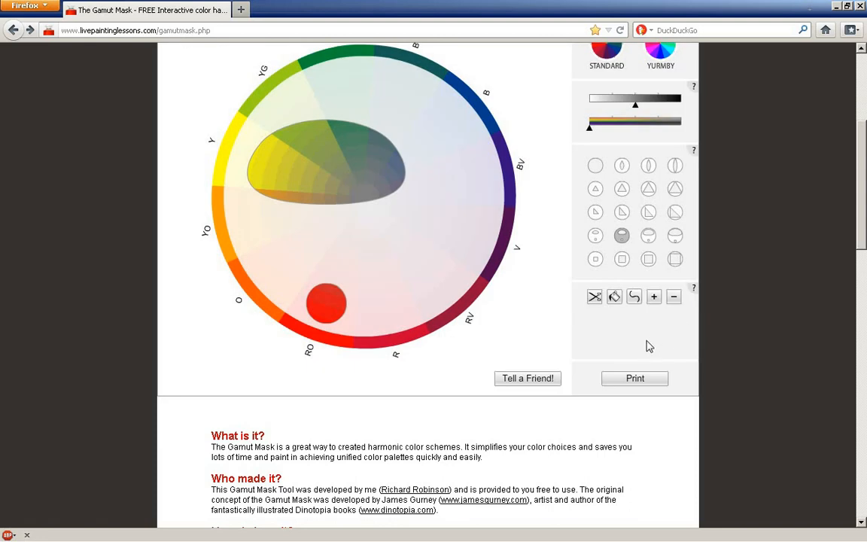
pyautogui.moveTo(649, 354)
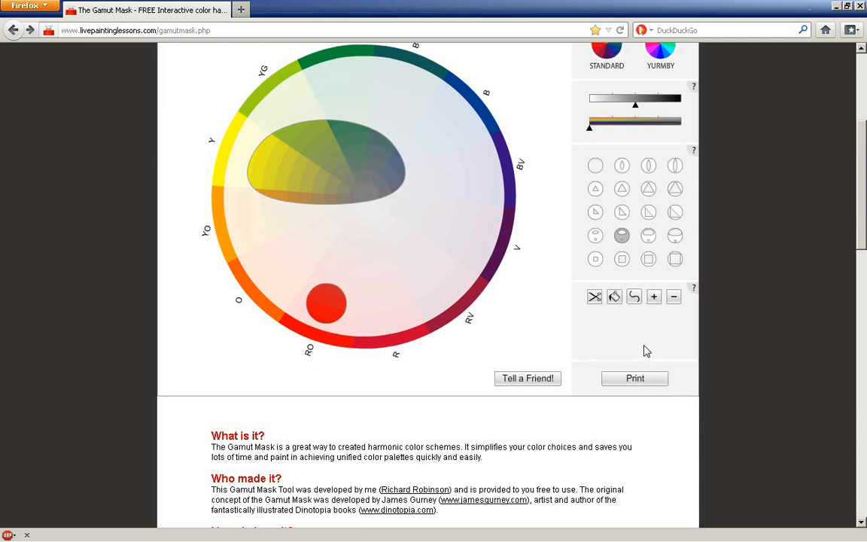
pyautogui.moveTo(630, 338)
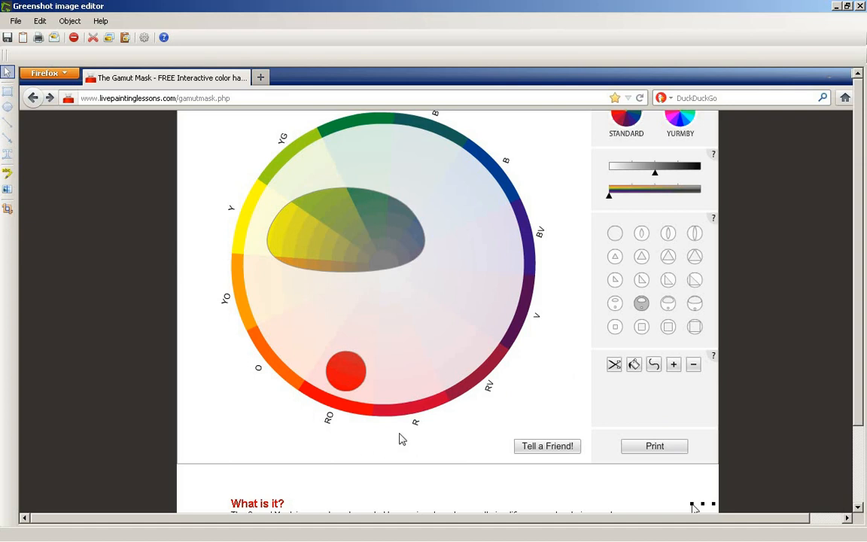
pyautogui.moveTo(607, 390)
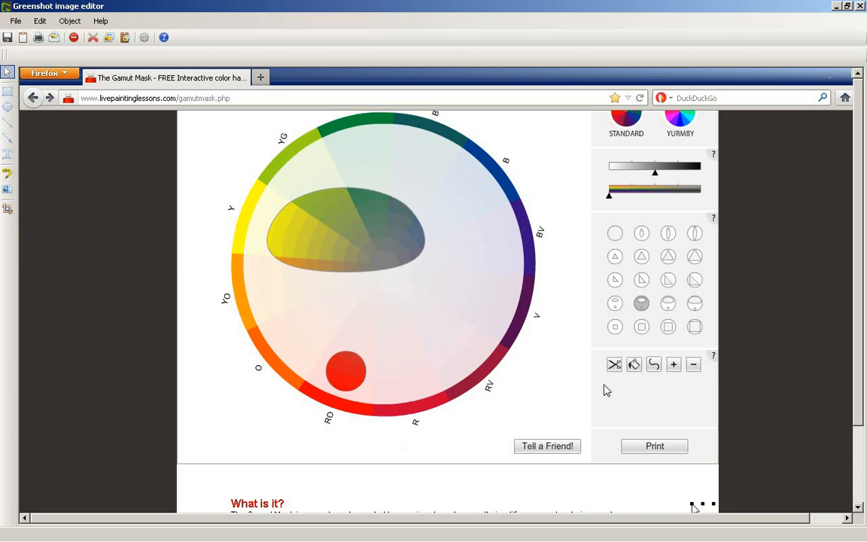
pyautogui.moveTo(554, 377)
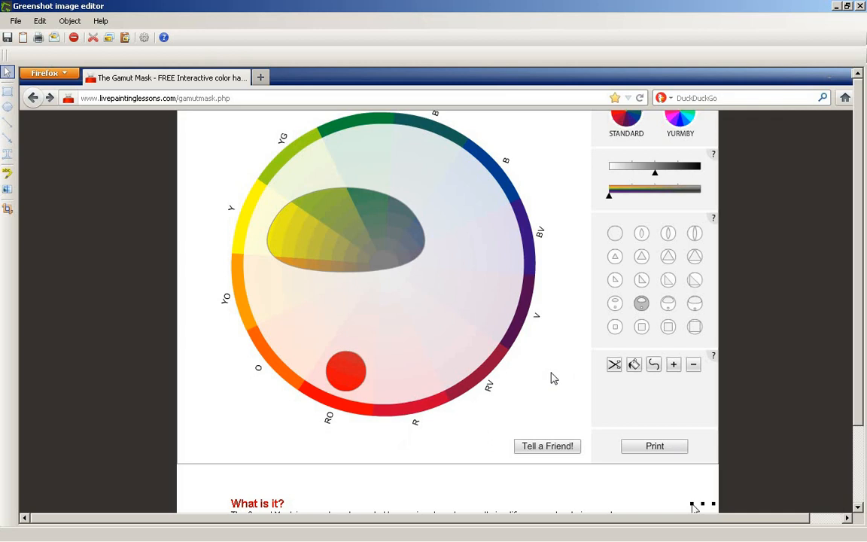
pyautogui.moveTo(409, 194)
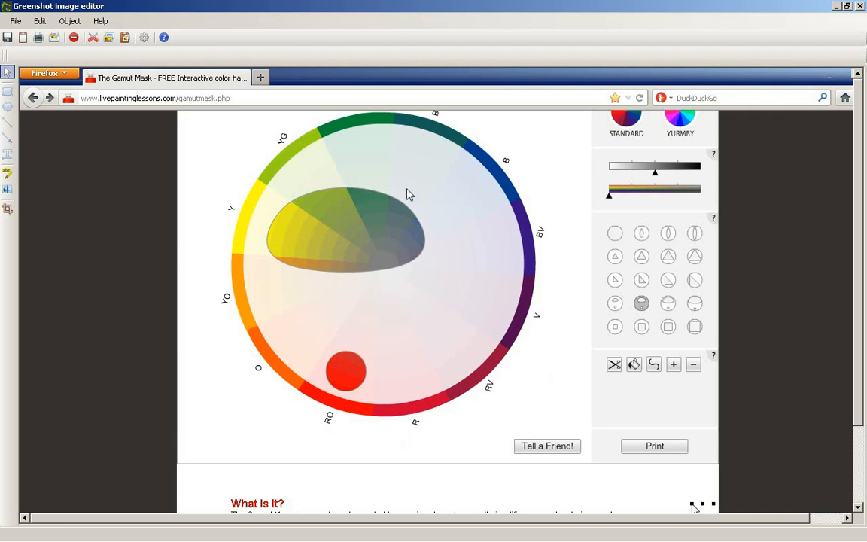
pyautogui.moveTo(442, 281)
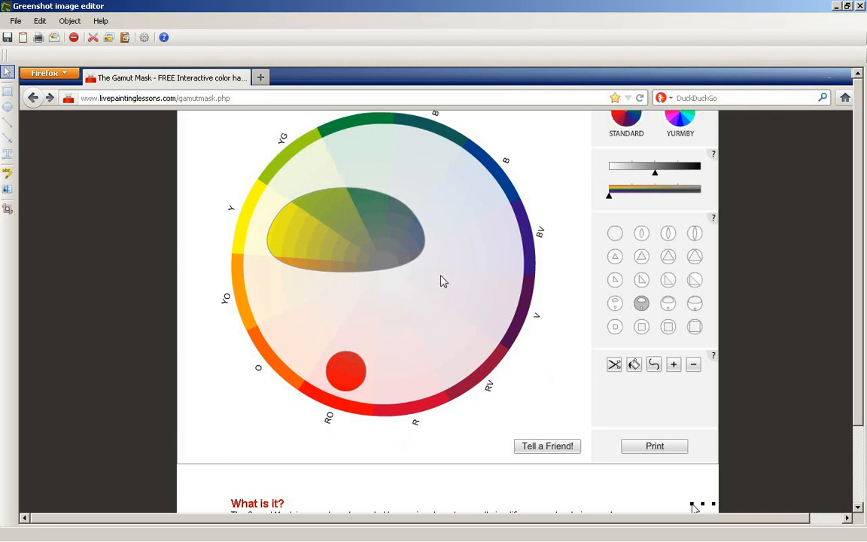
pyautogui.moveTo(862, 12)
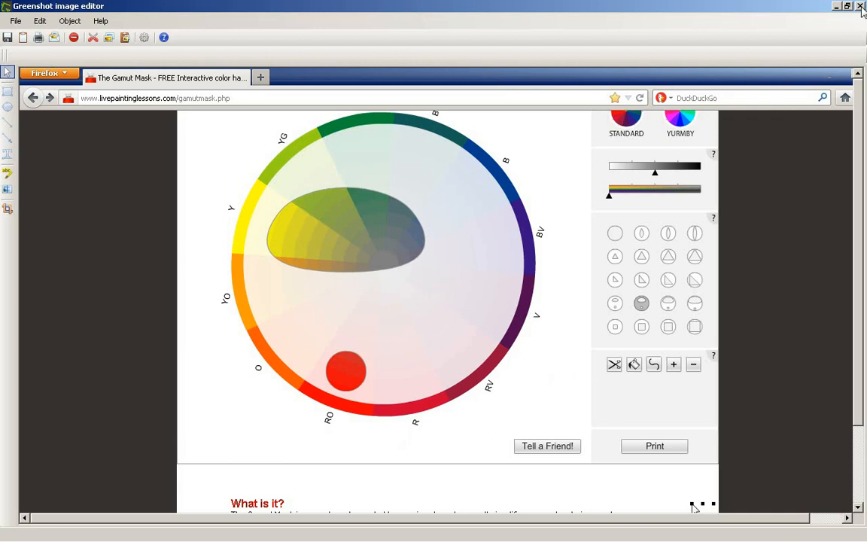
# Close the Greenshot editor window to bring up the save-image prompt
pyautogui.click(860, 6)
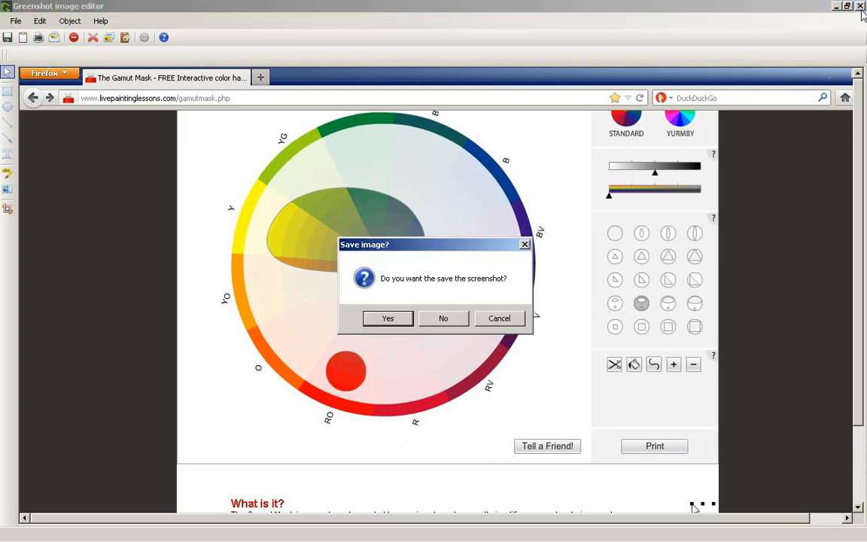
pyautogui.click(443, 318)
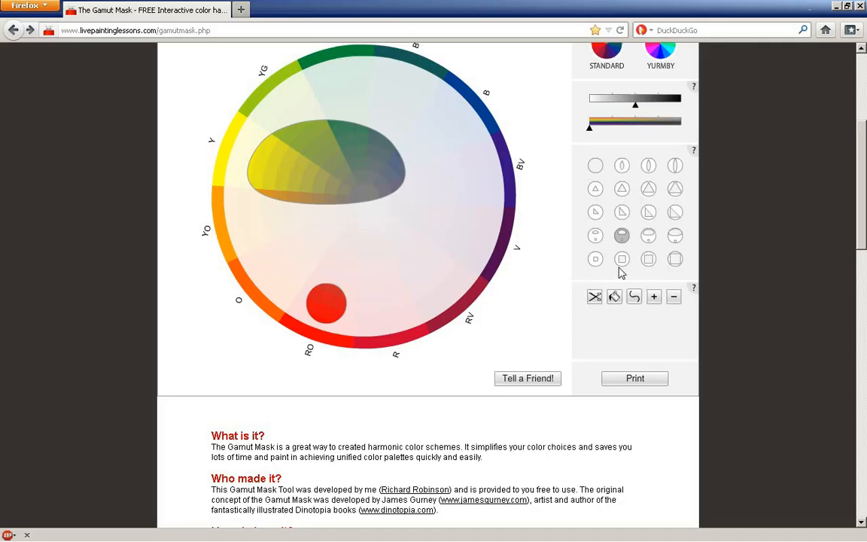
pyautogui.scroll(-3)
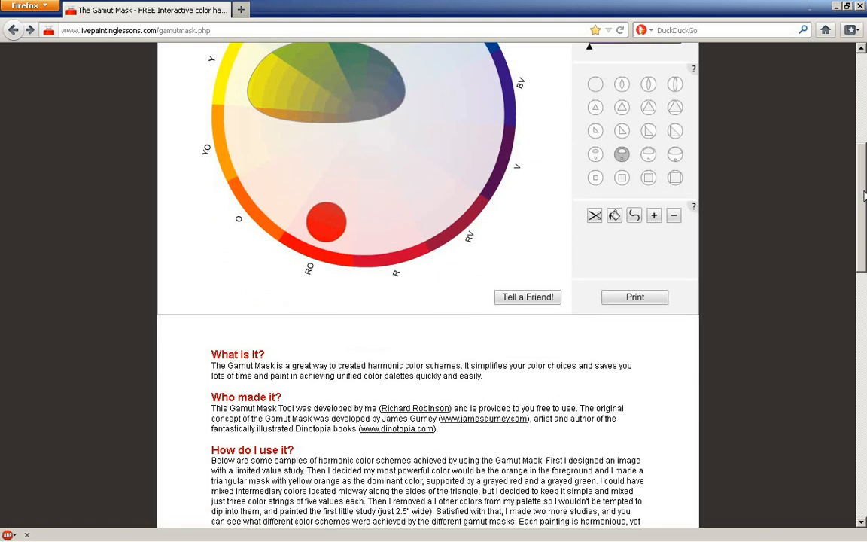
pyautogui.scroll(-3)
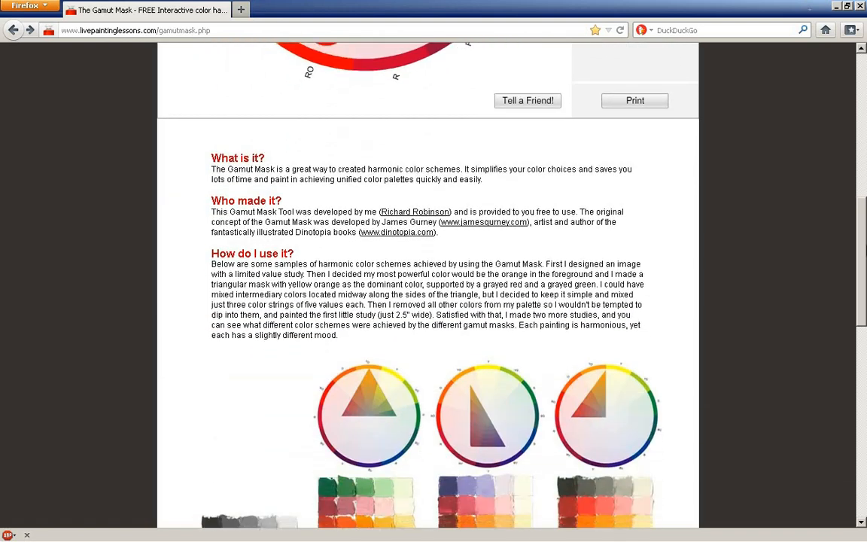
pyautogui.scroll(-3)
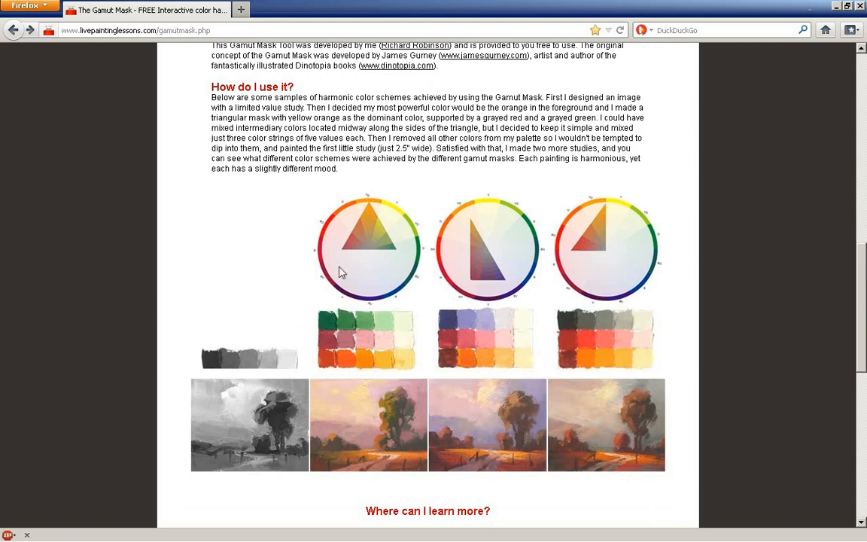
pyautogui.moveTo(259, 226)
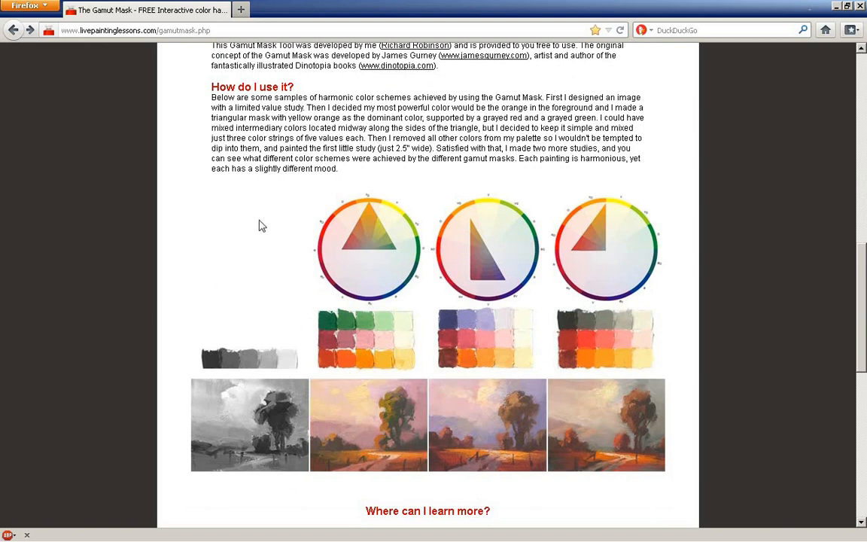
pyautogui.moveTo(275, 414)
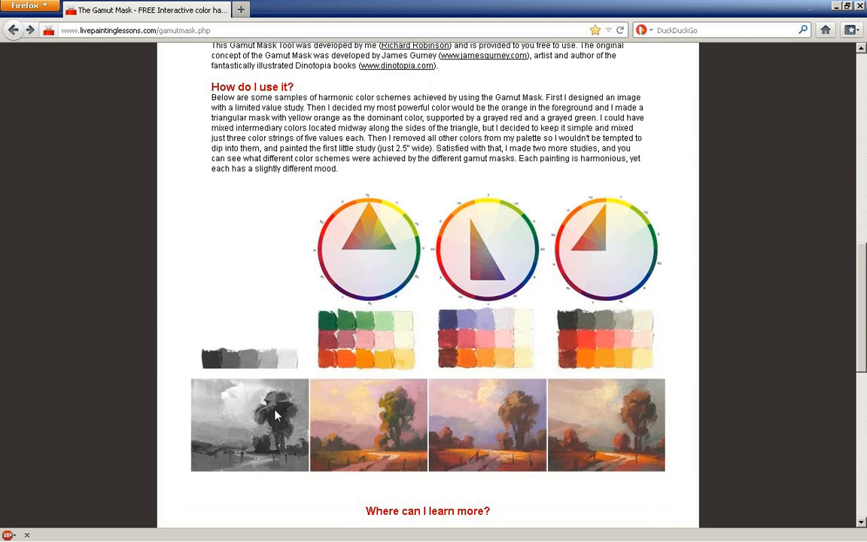
pyautogui.moveTo(299, 382)
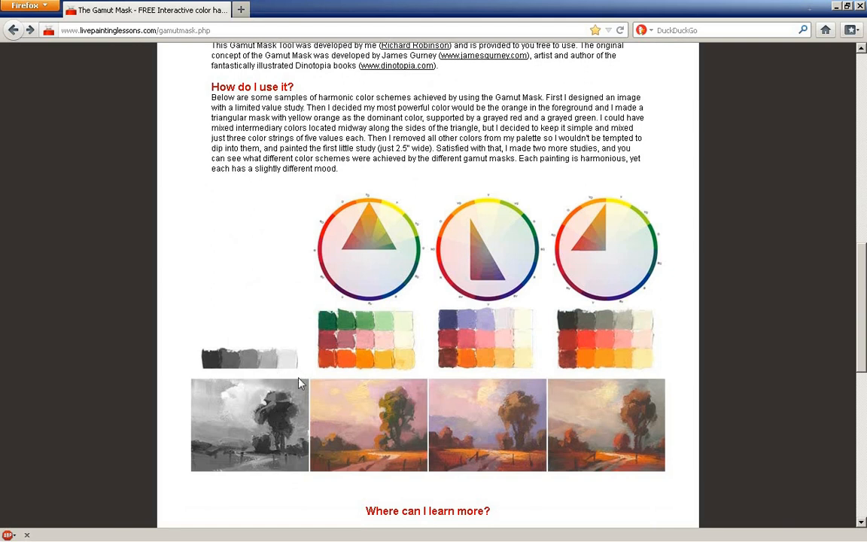
pyautogui.moveTo(309, 408)
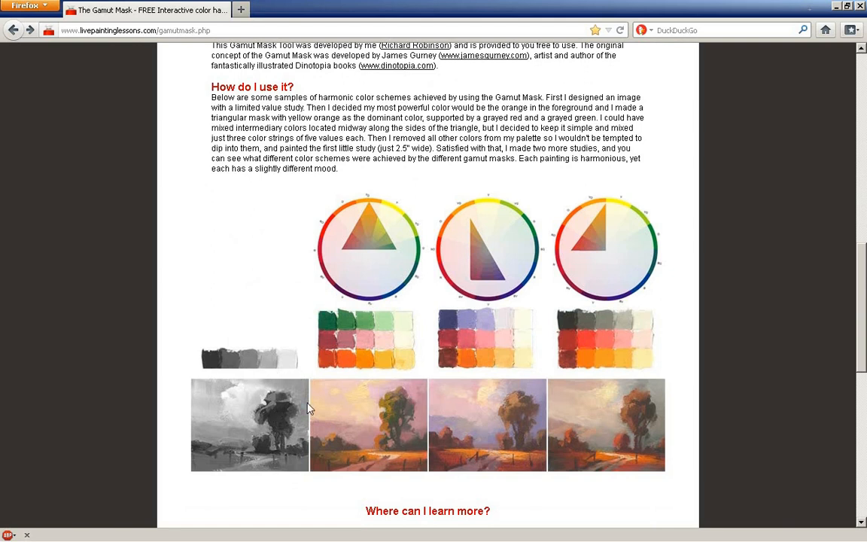
pyautogui.moveTo(303, 397)
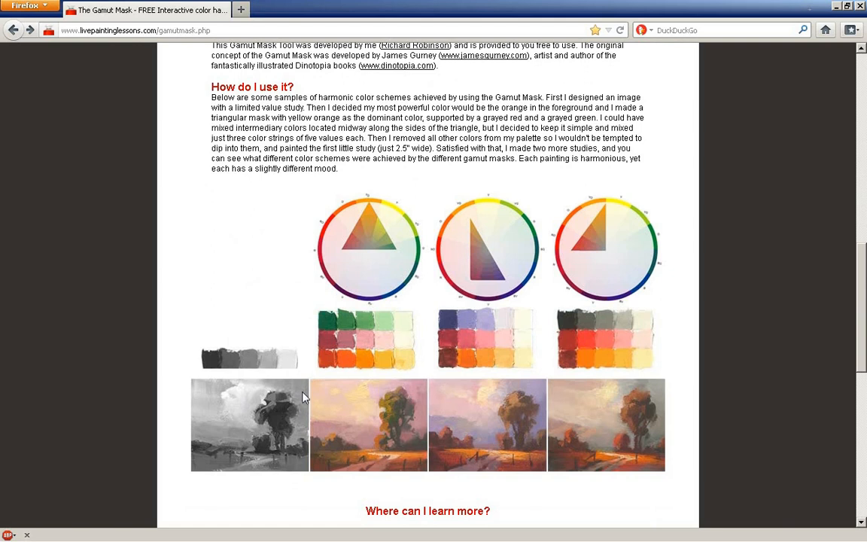
pyautogui.moveTo(296, 304)
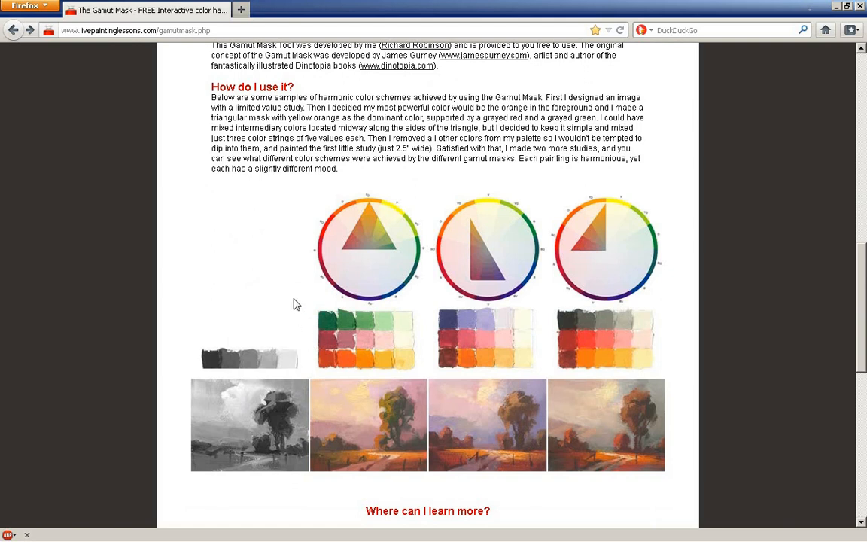
pyautogui.moveTo(292, 286)
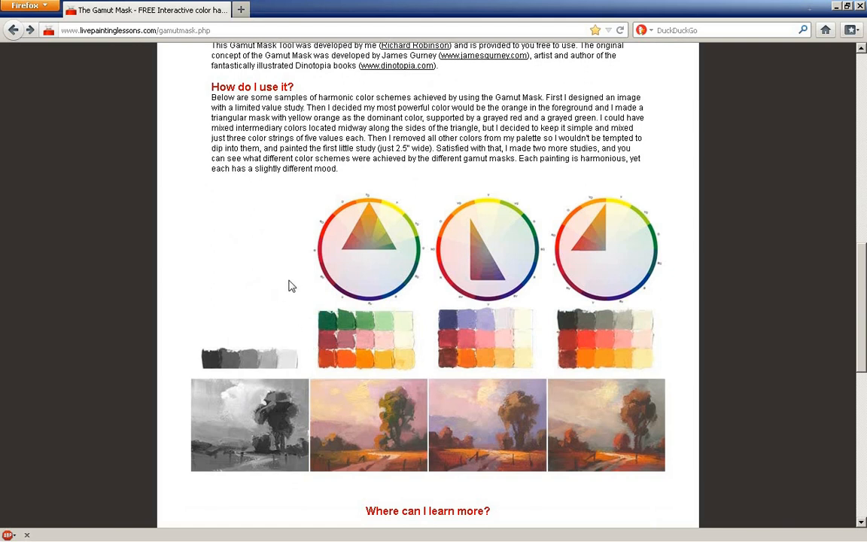
pyautogui.moveTo(355, 268)
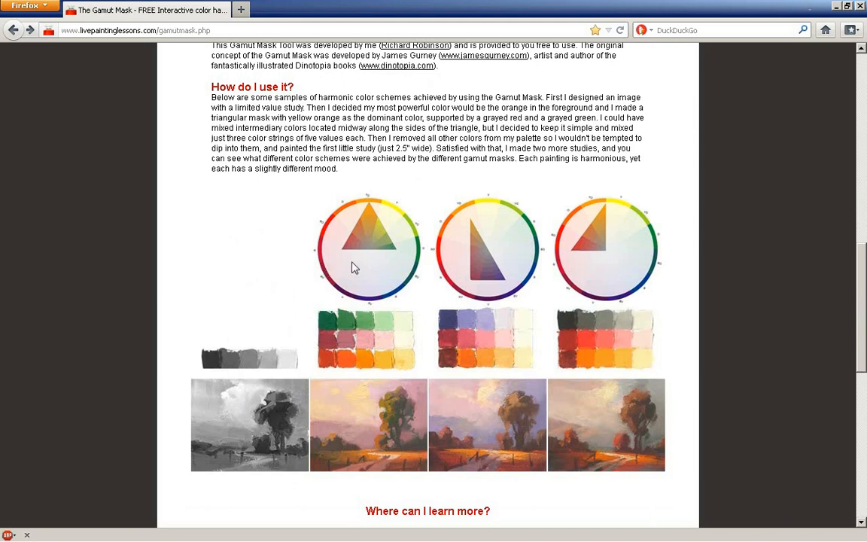
pyautogui.moveTo(381, 259)
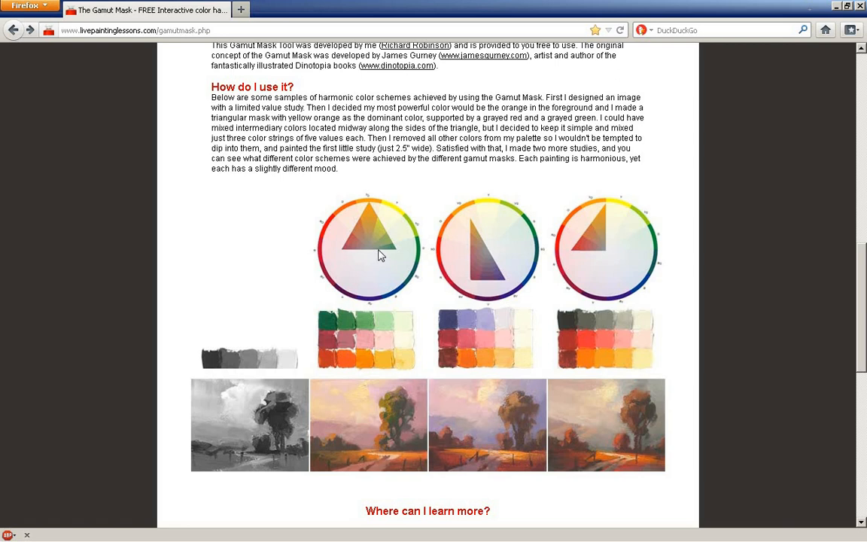
pyautogui.moveTo(378, 248)
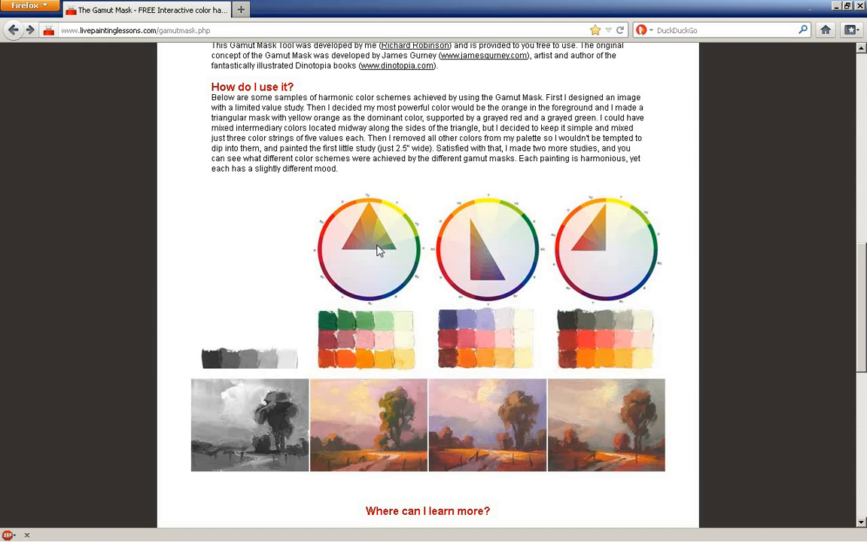
pyautogui.moveTo(427, 250)
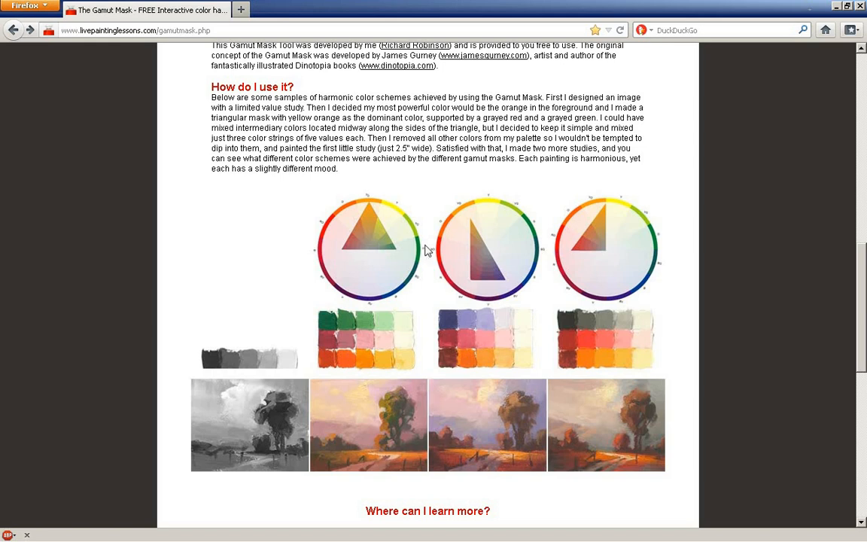
pyautogui.moveTo(506, 272)
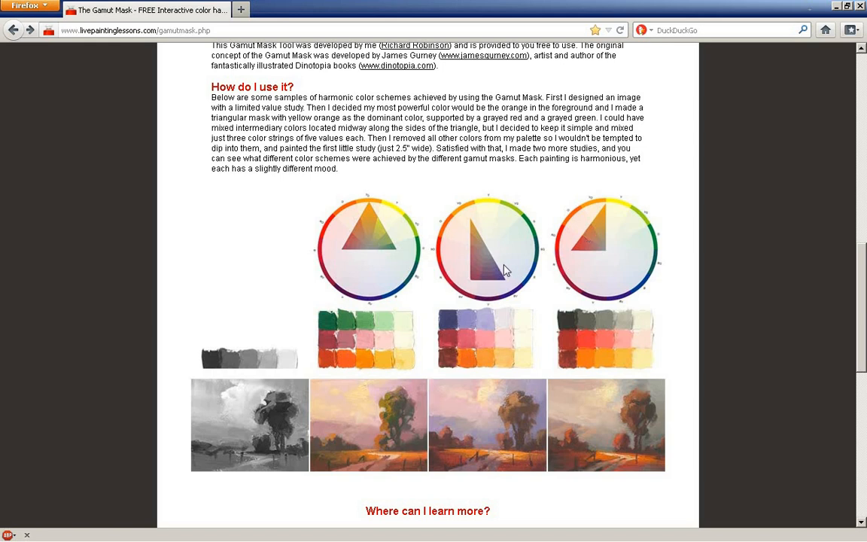
pyautogui.moveTo(570, 341)
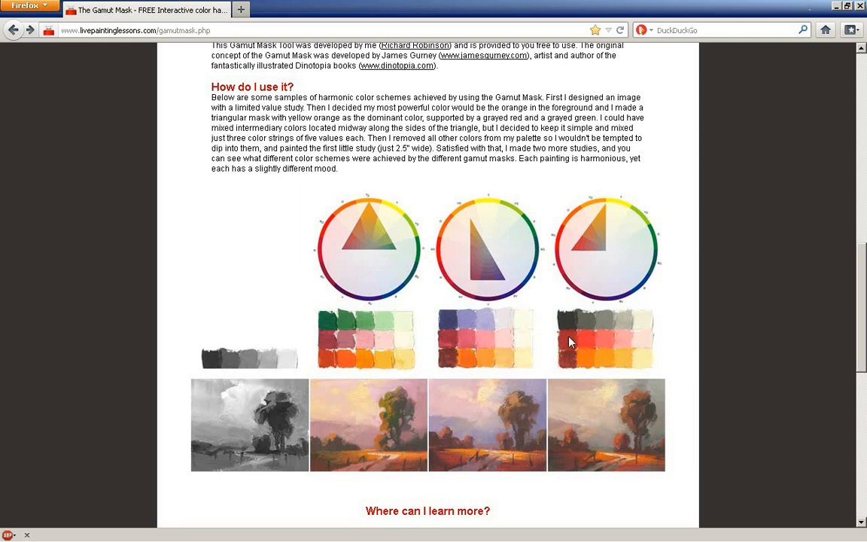
pyautogui.moveTo(386, 343)
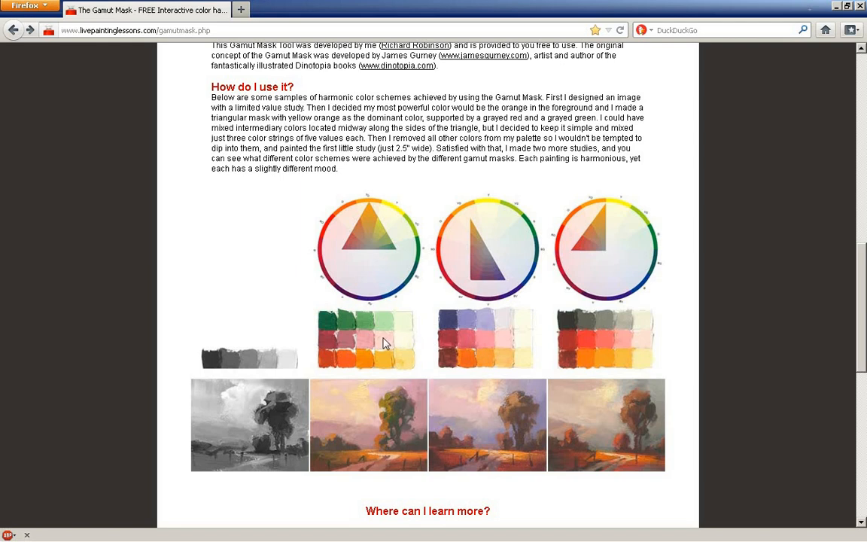
pyautogui.moveTo(354, 233)
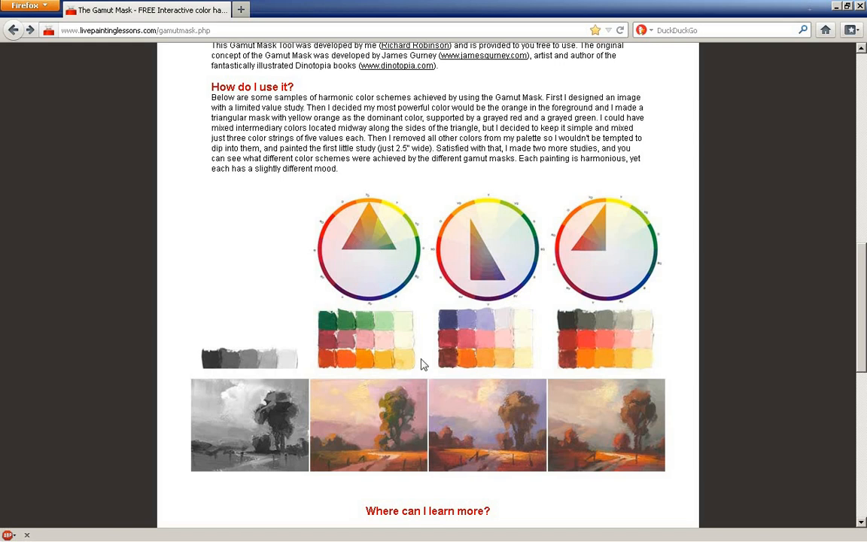
pyautogui.moveTo(565, 343)
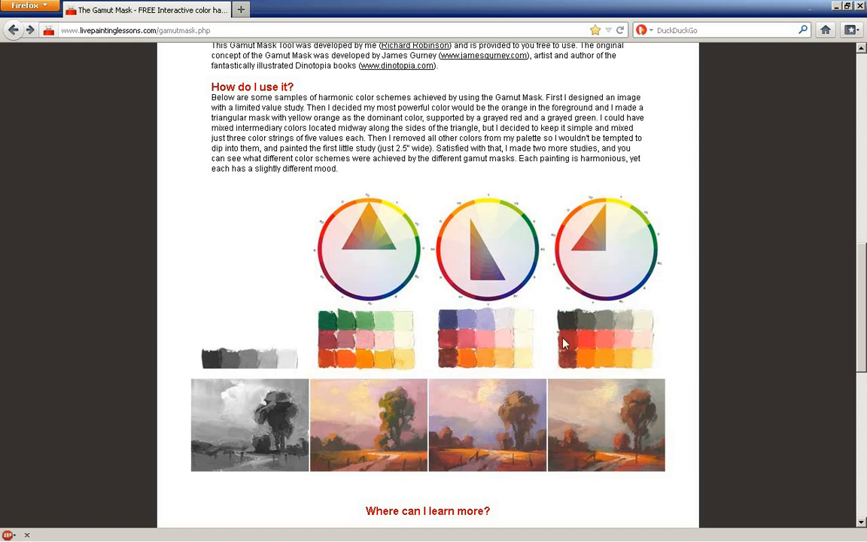
pyautogui.moveTo(643, 348)
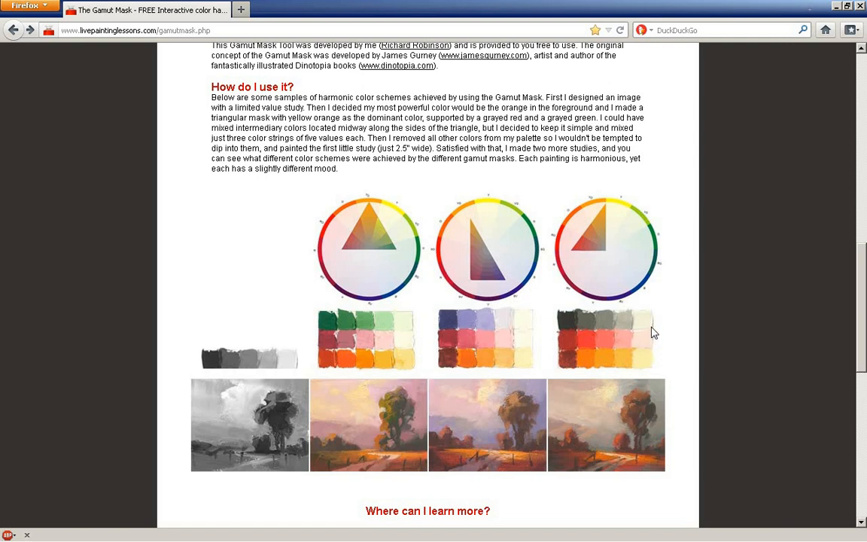
pyautogui.moveTo(855, 289)
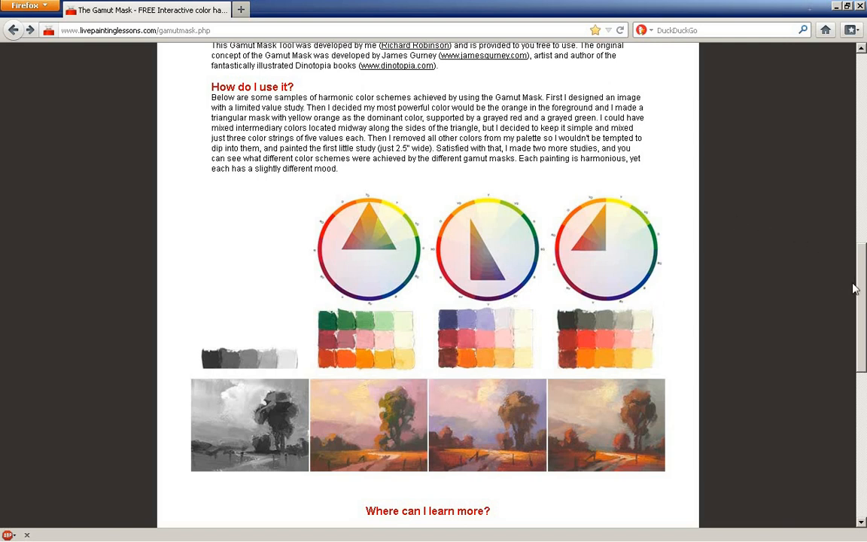
# Scroll the page back to the wheel showing the blob and red-orange circle masks
pyautogui.scroll(3)
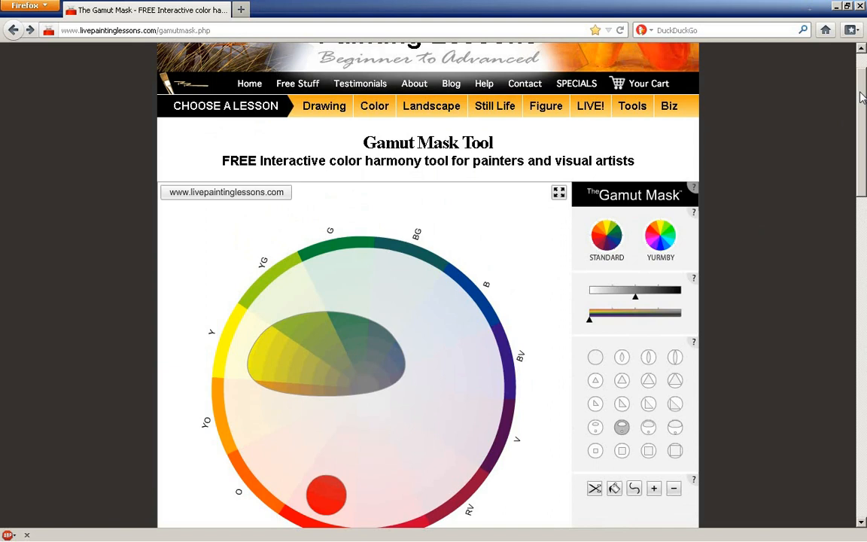
pyautogui.scroll(-3)
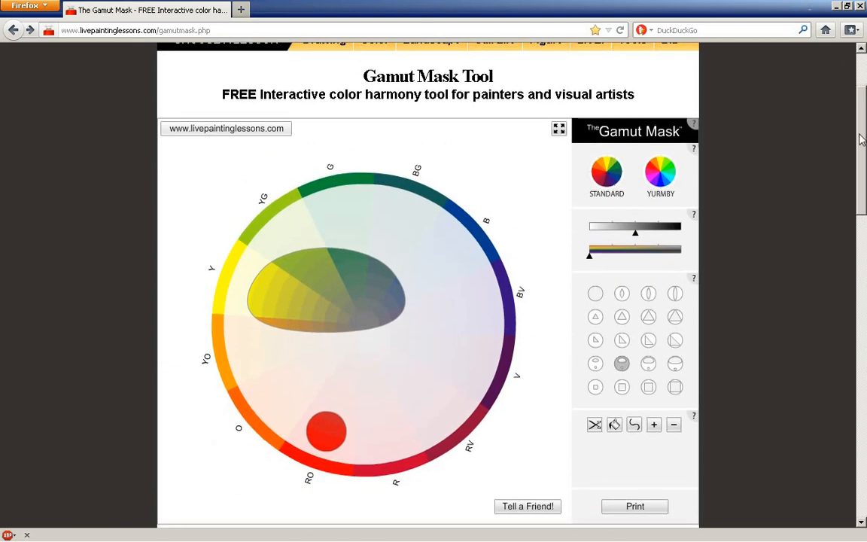
pyautogui.moveTo(433, 371)
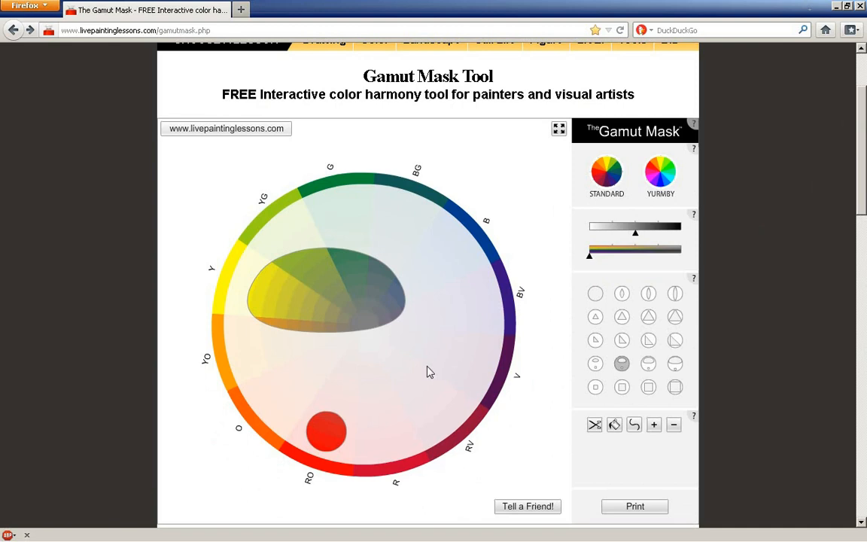
pyautogui.moveTo(418, 375)
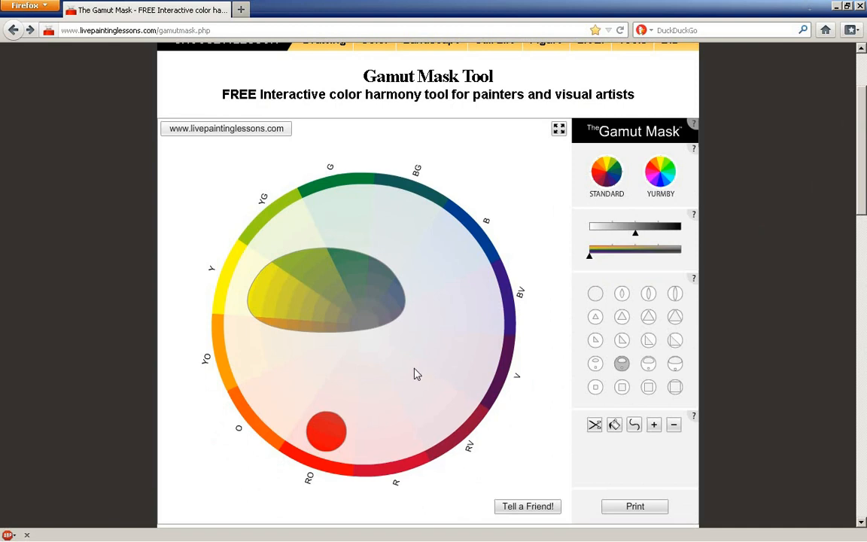
pyautogui.moveTo(390, 367)
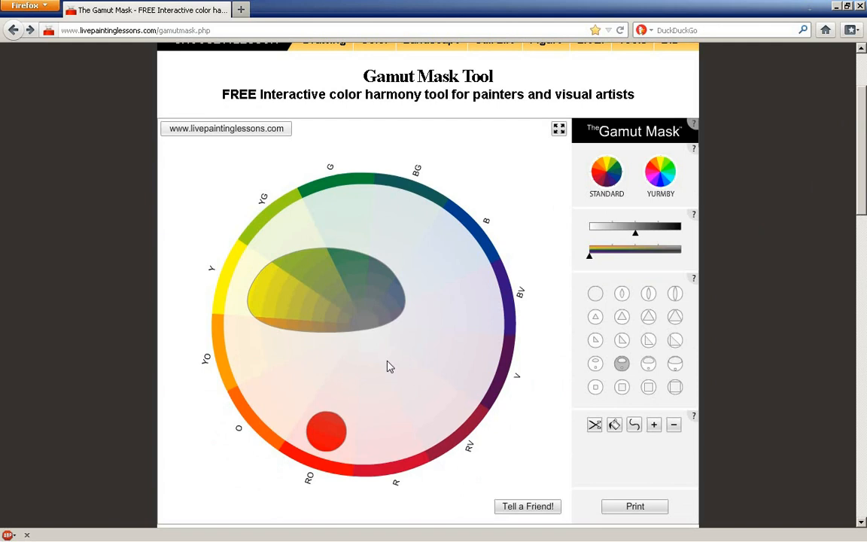
pyautogui.moveTo(369, 355)
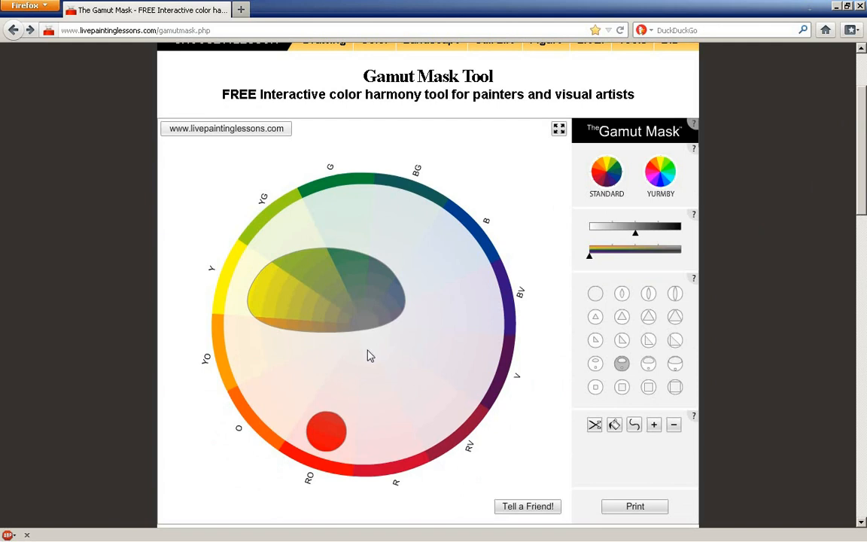